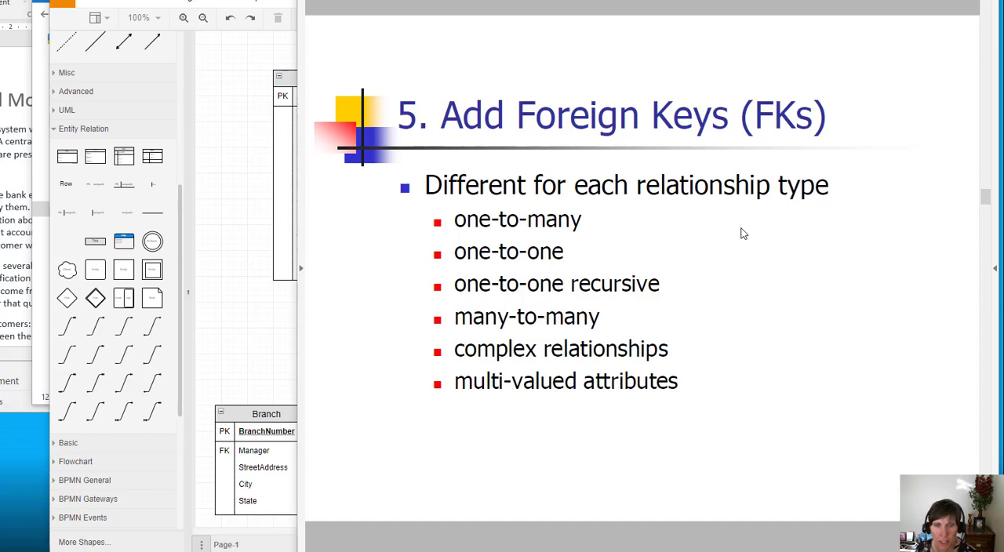
mouse_move(697, 266)
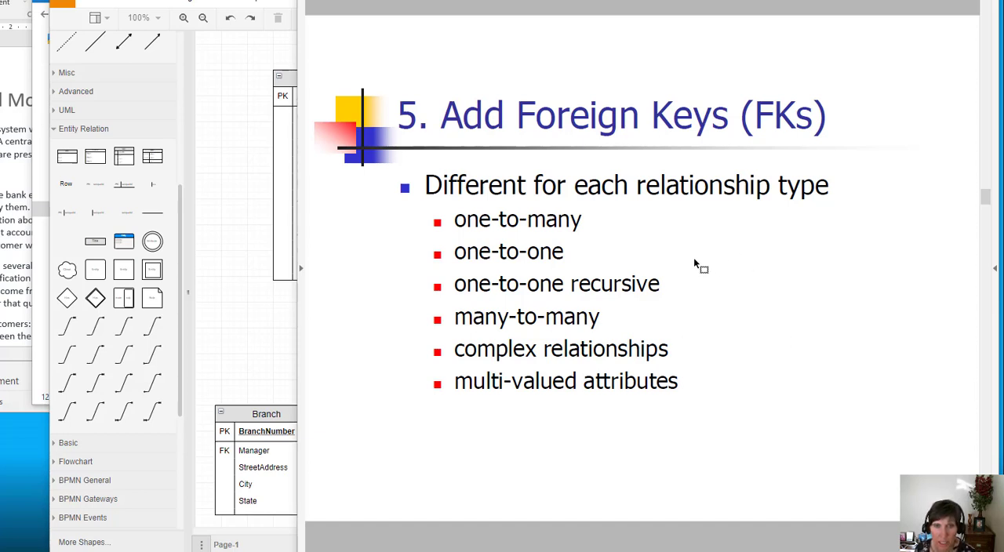
mouse_move(680, 263)
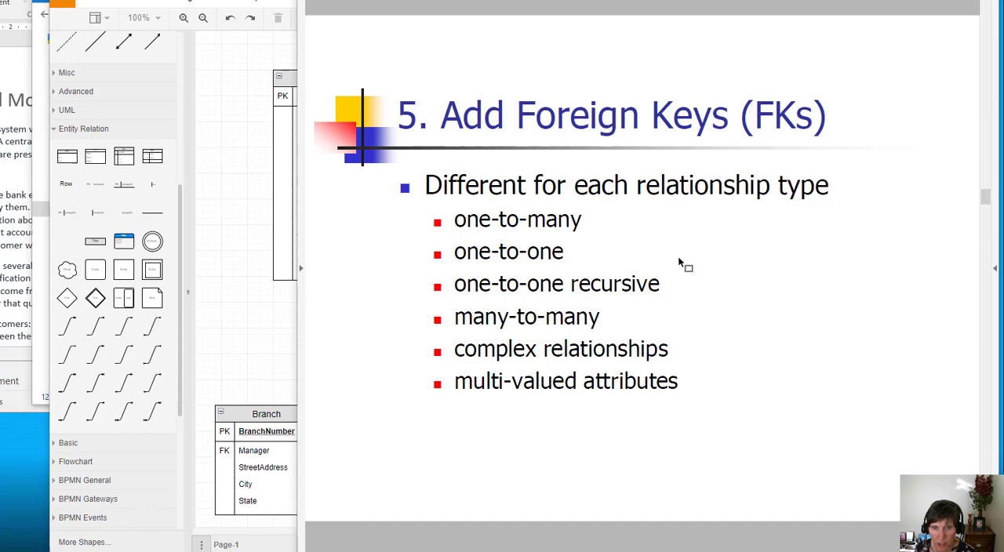
mouse_move(547, 259)
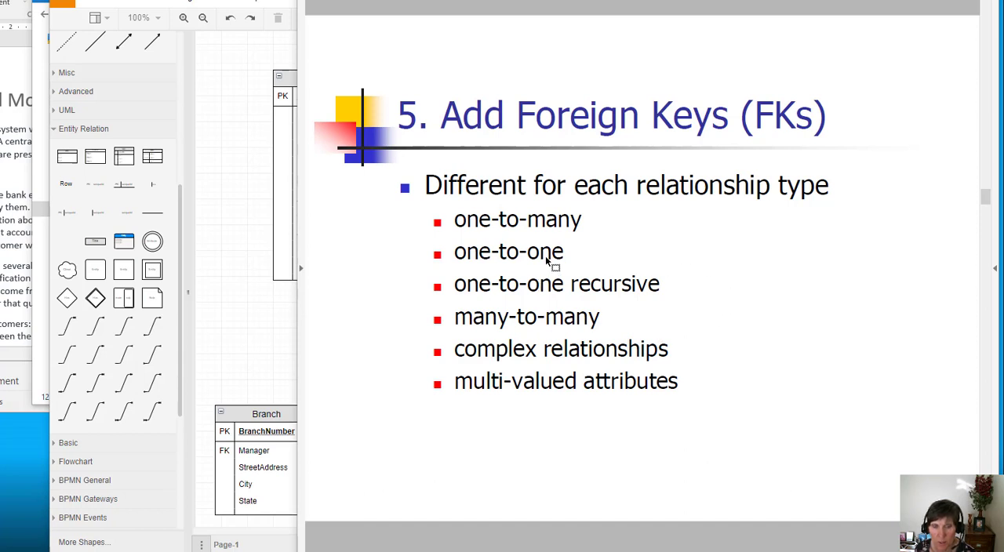
mouse_move(565, 339)
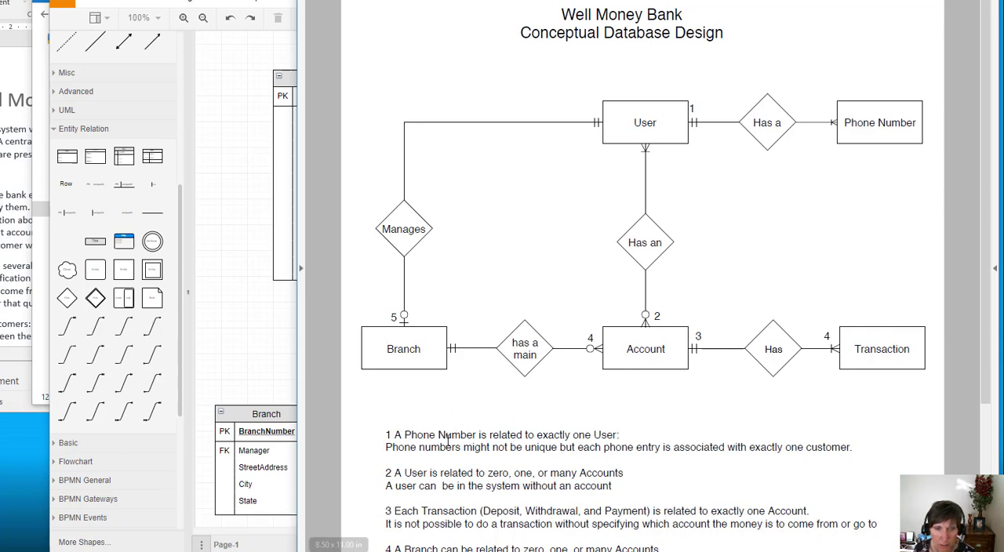
mouse_move(498, 247)
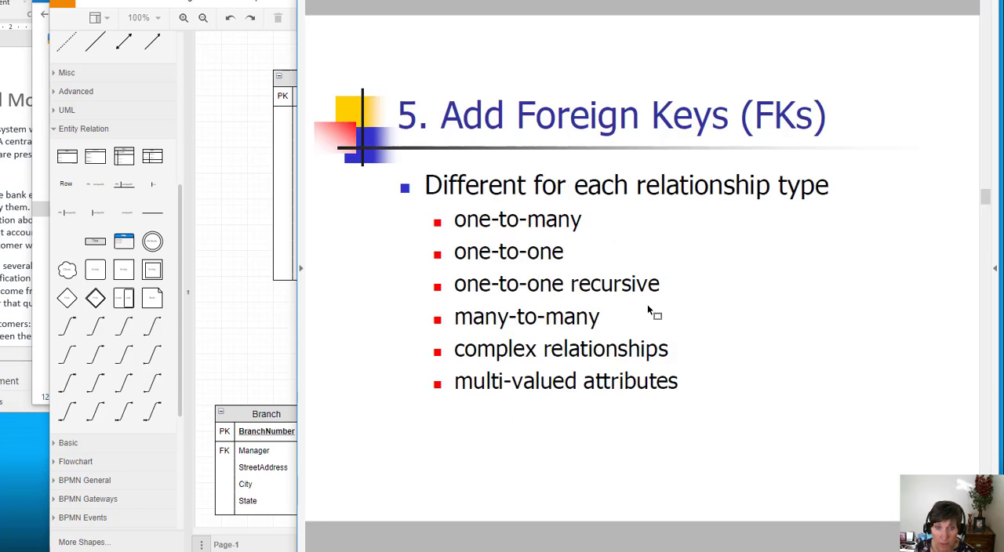
mouse_move(612, 304)
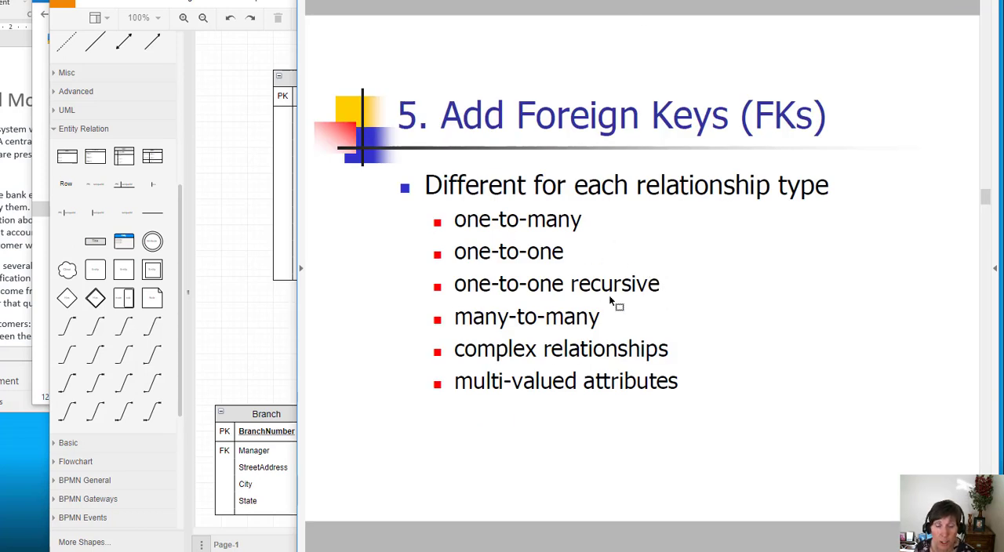
mouse_move(512, 294)
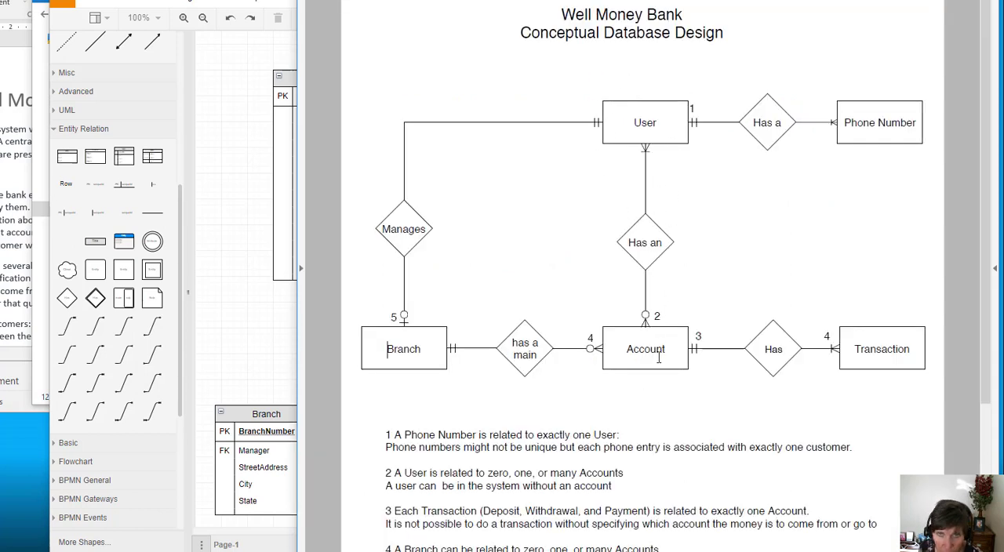
mouse_move(592, 188)
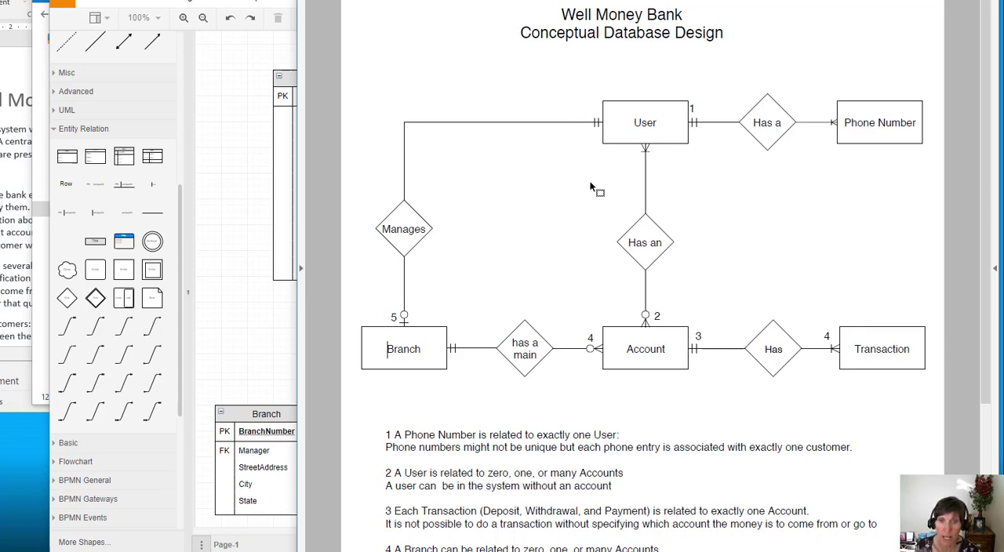
mouse_move(569, 106)
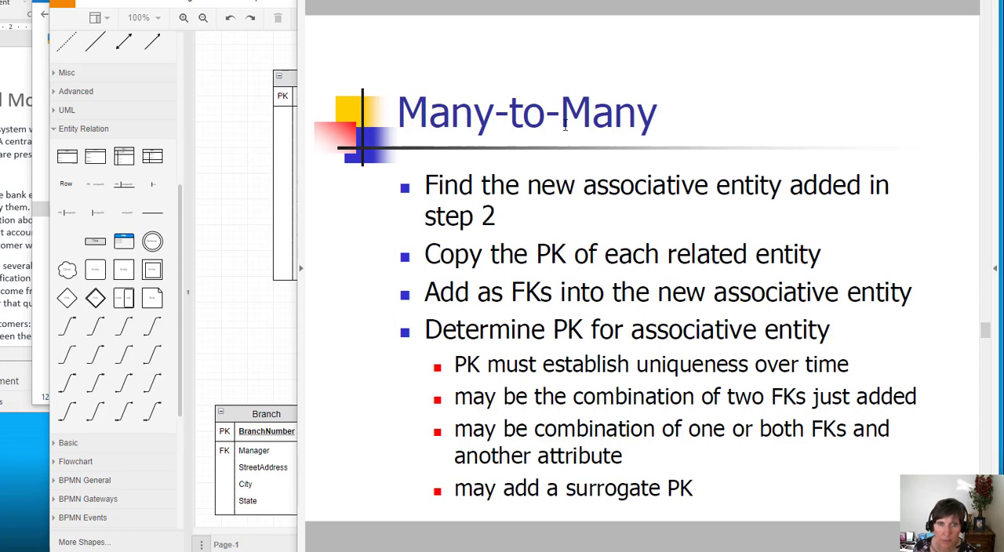
mouse_move(794, 235)
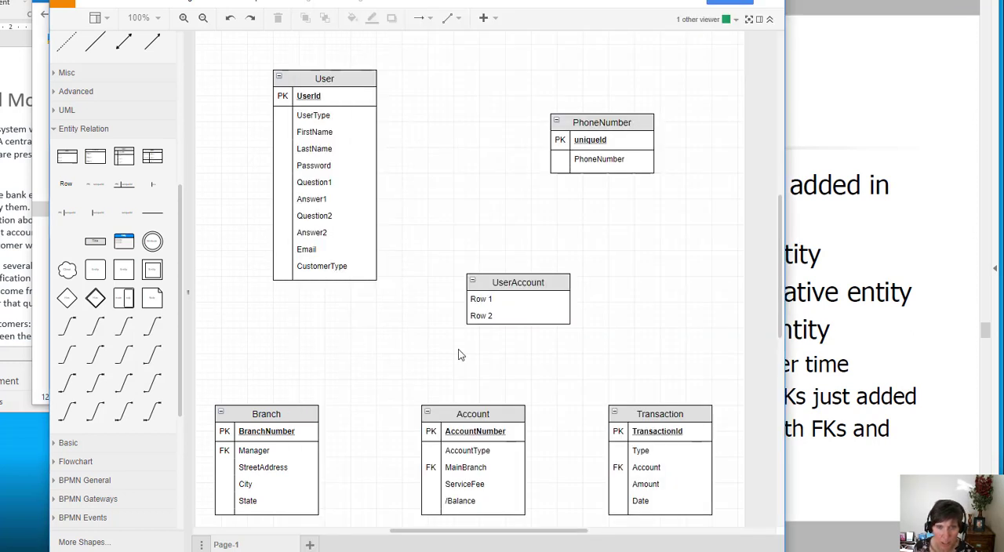
mouse_move(855, 257)
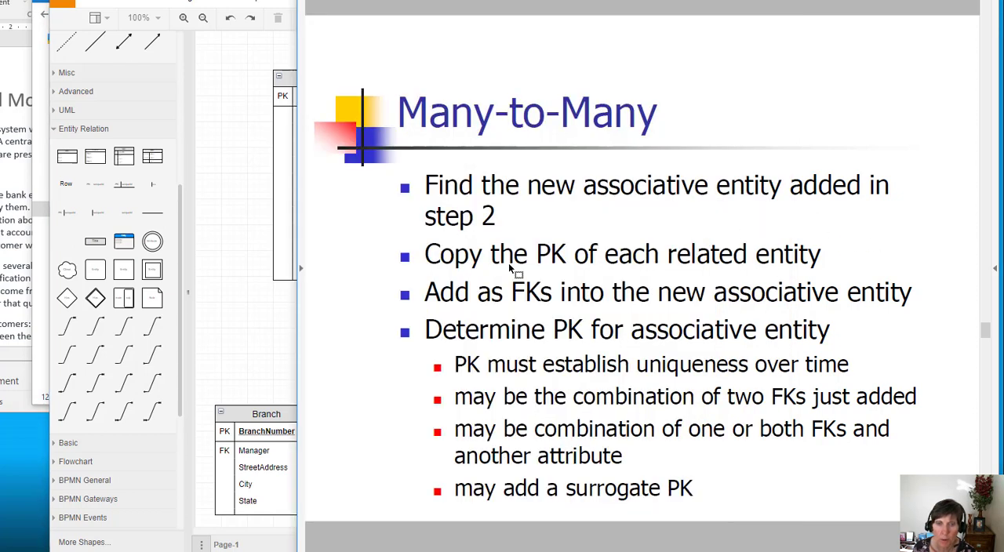
mouse_move(597, 275)
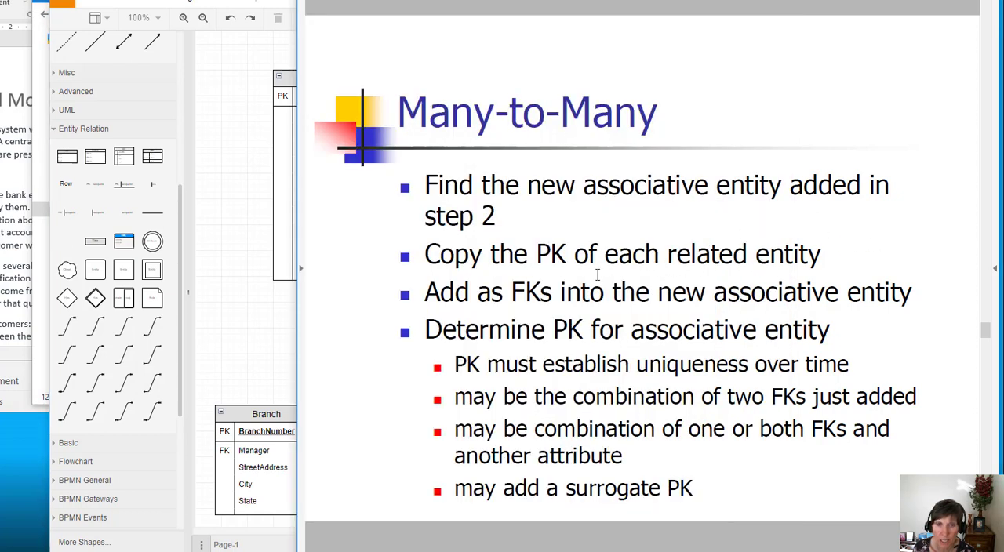
mouse_move(509, 291)
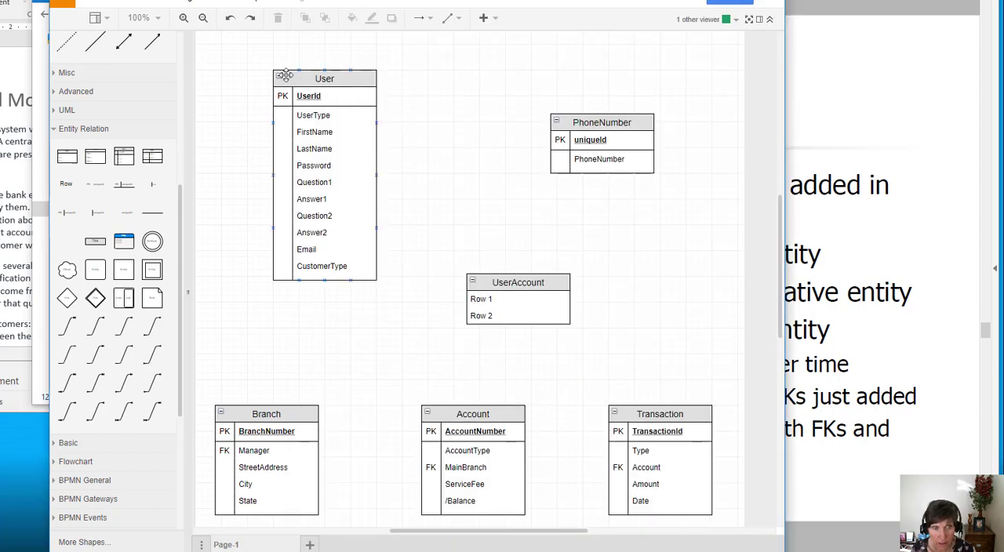
- Name the new associative table 'UserAccount'
click(324, 78)
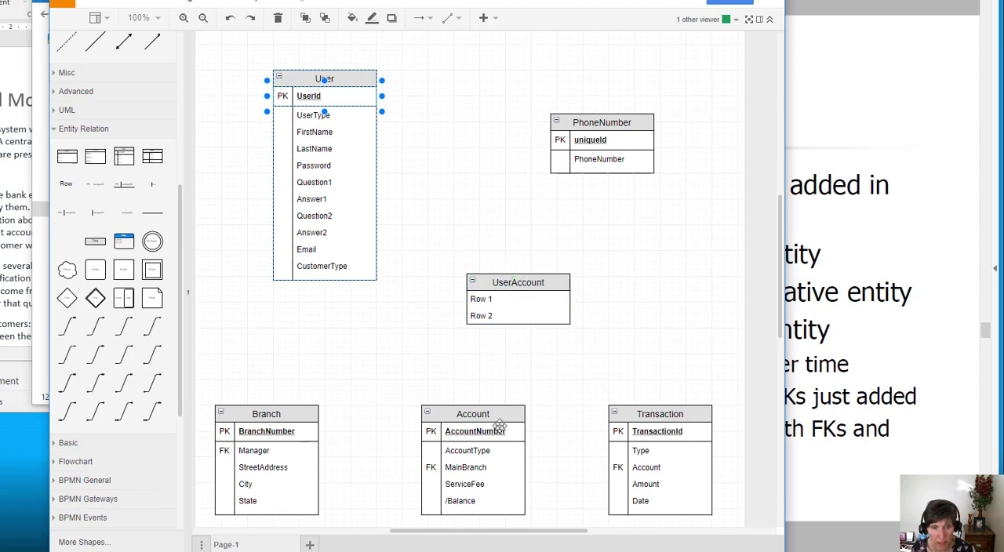
mouse_move(475, 358)
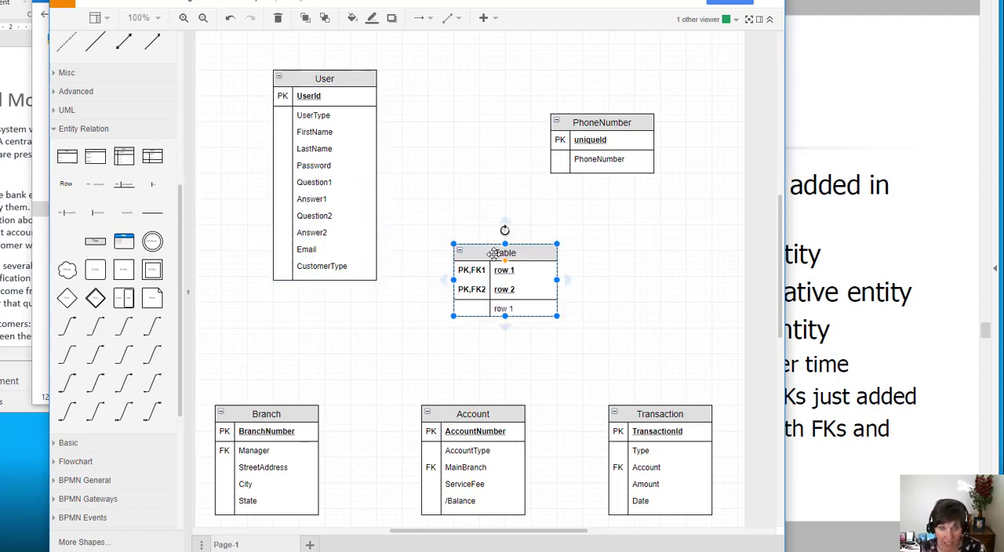
double_click(503, 253)
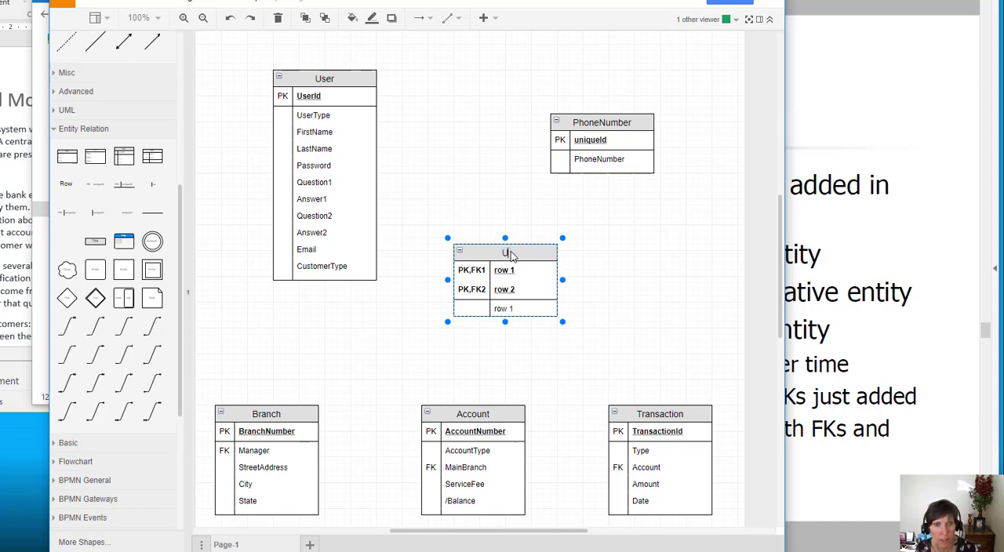
text(UserAccount)
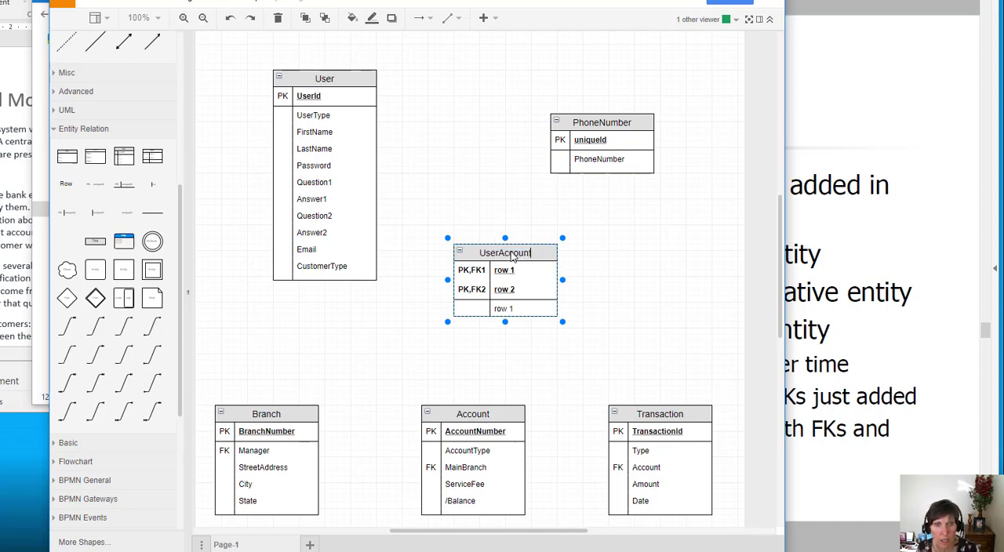
- Copy UserId from the User table into UserAccount's first key row, then select AccountNumber
double_click(309, 95)
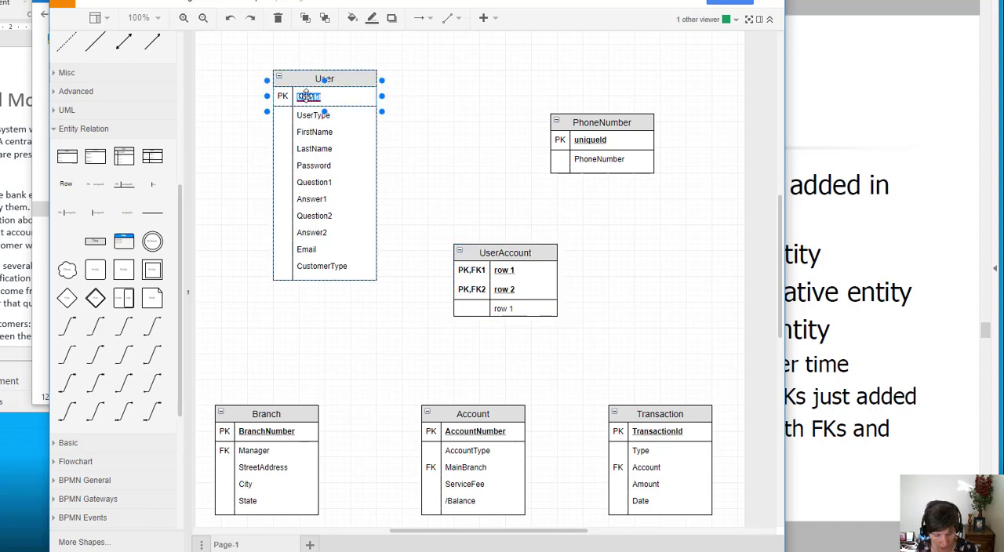
click(504, 270)
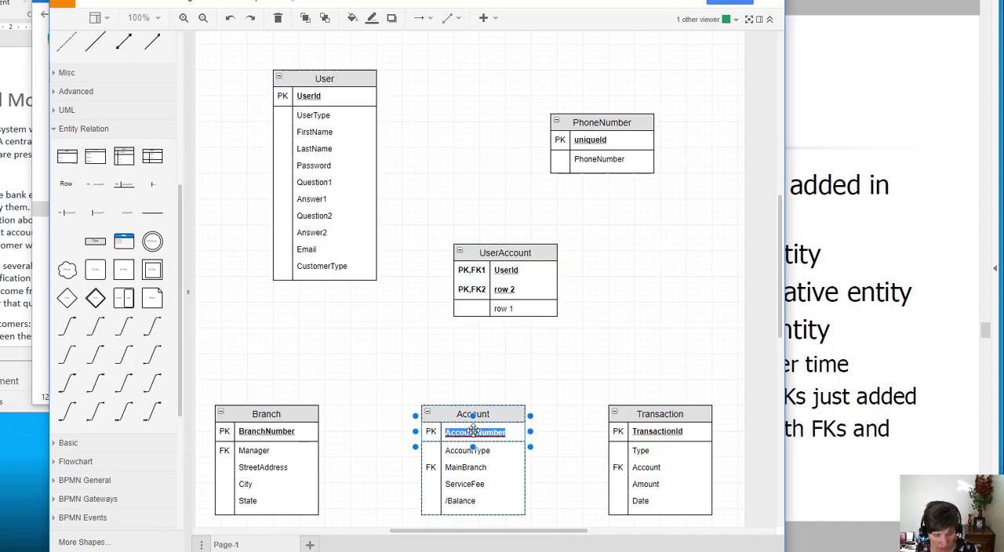
click(504, 289)
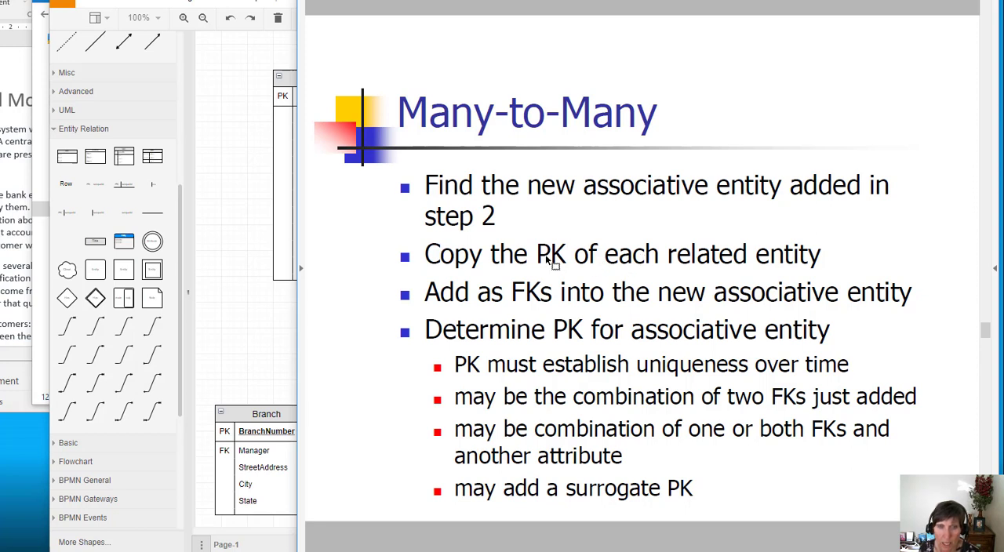
mouse_move(750, 304)
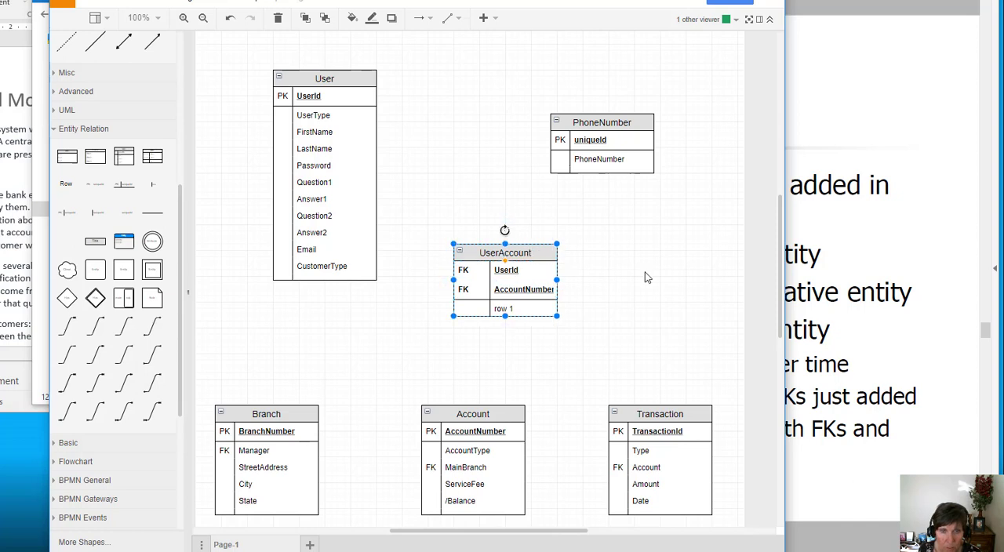
- Select the UserAccount table and its rows, then enter the UserId row's key cell
click(505, 270)
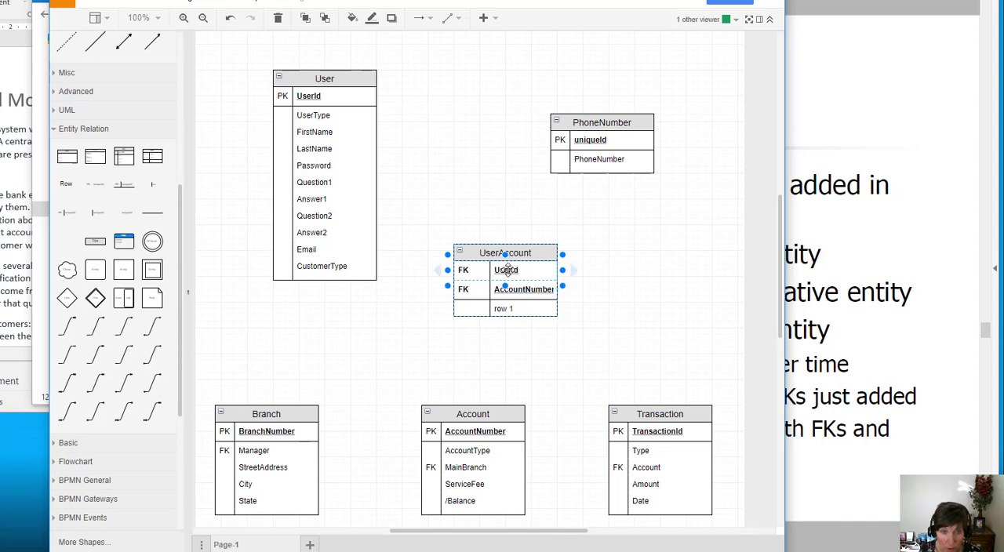
click(505, 270)
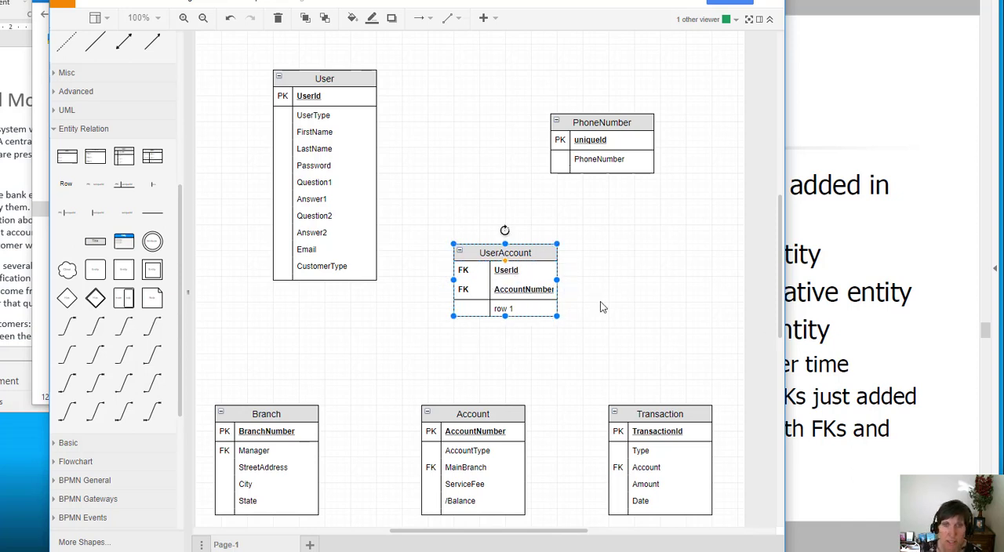
mouse_move(576, 306)
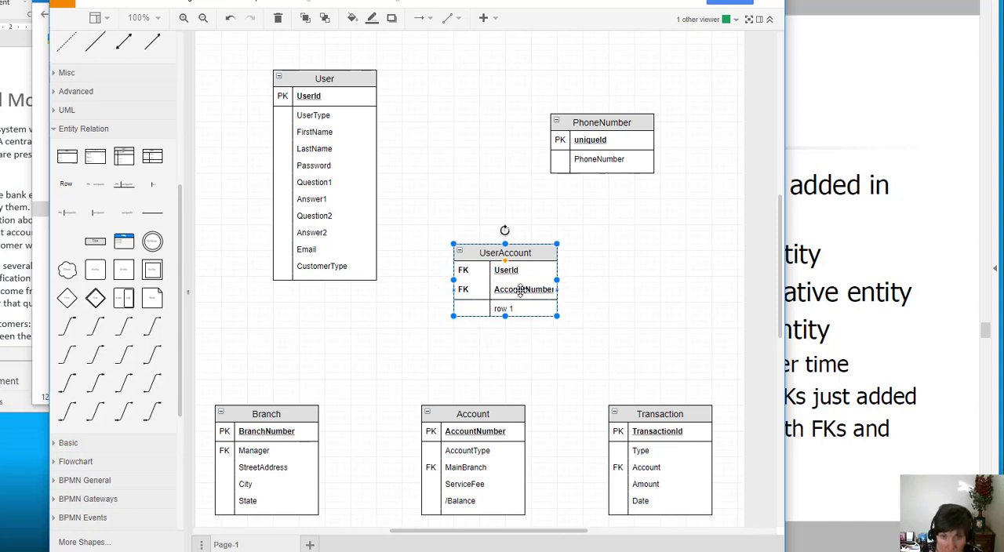
click(523, 290)
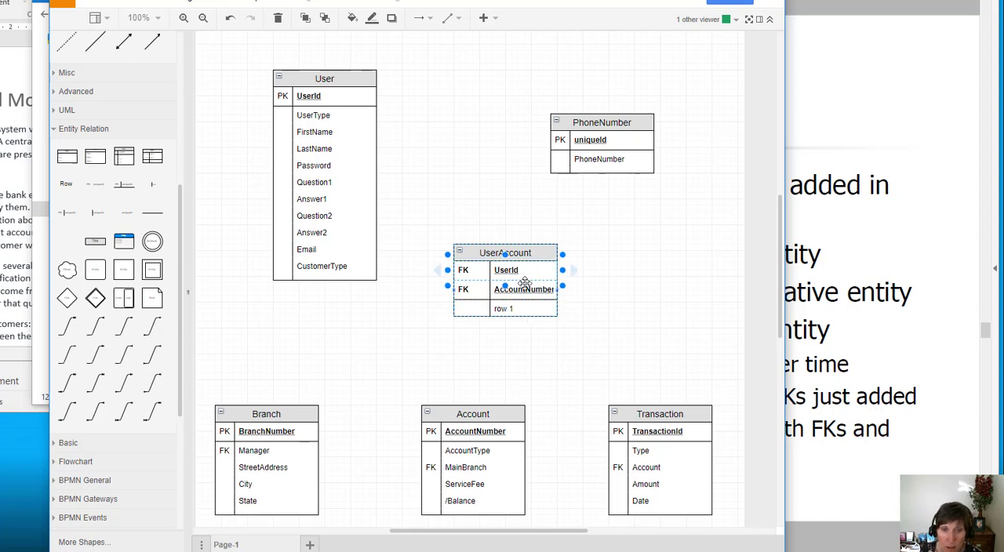
click(600, 280)
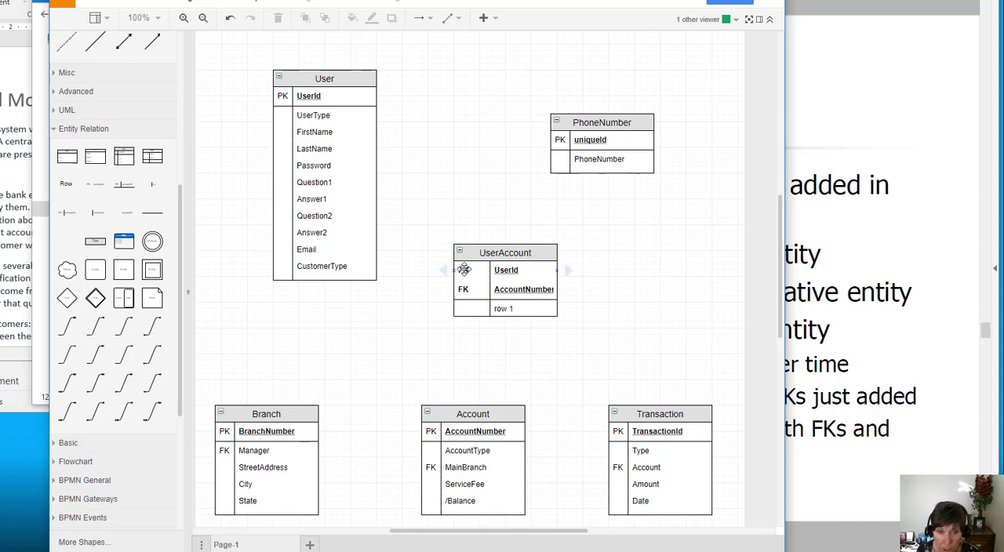
- Label the UserId and AccountNumber key cells 'PK, FK' and clear the placeholder row text
click(506, 270)
text(PK, )
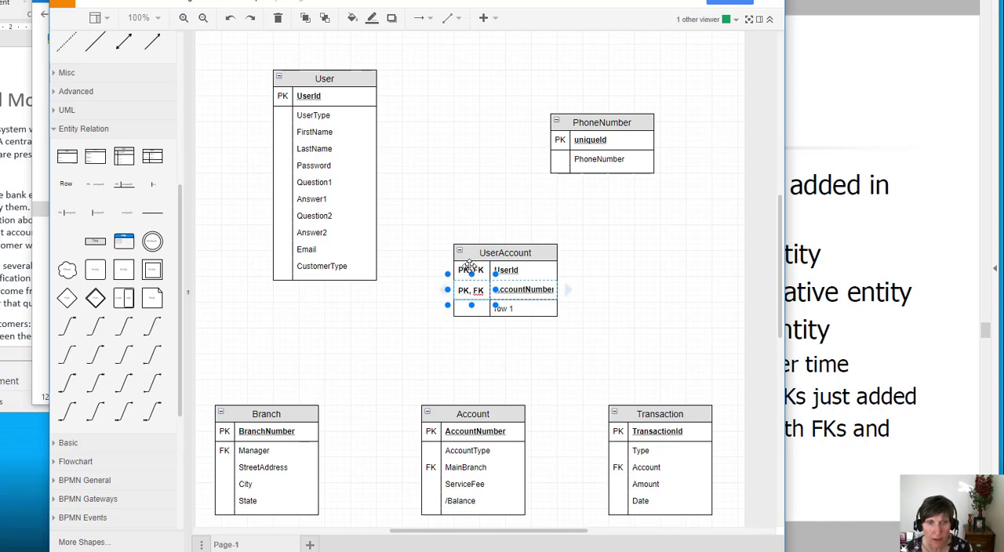
click(617, 306)
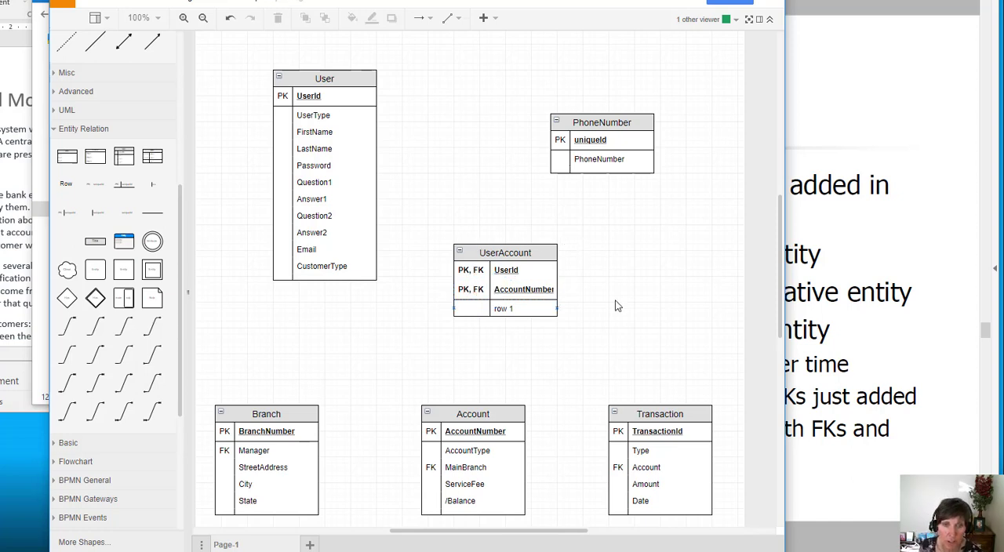
click(503, 308)
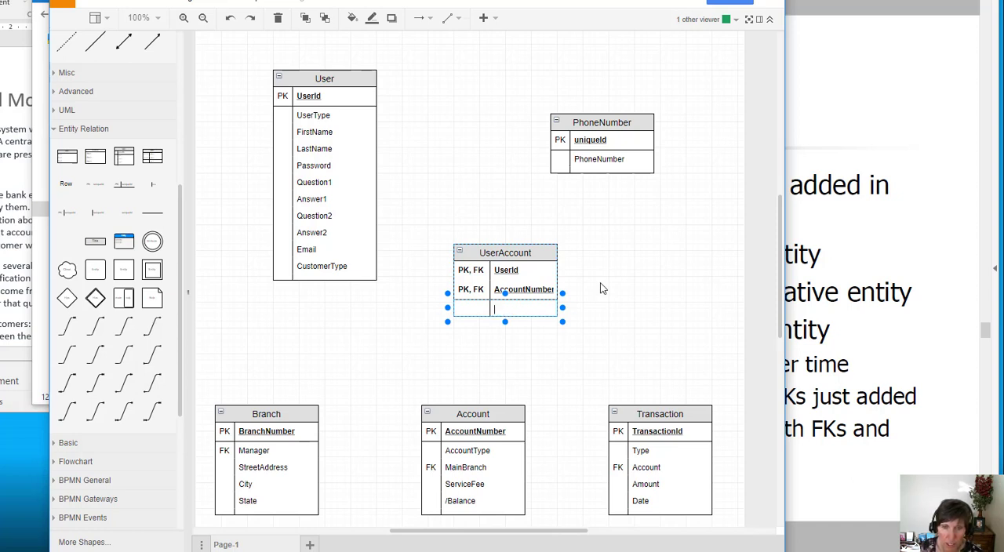
click(430, 255)
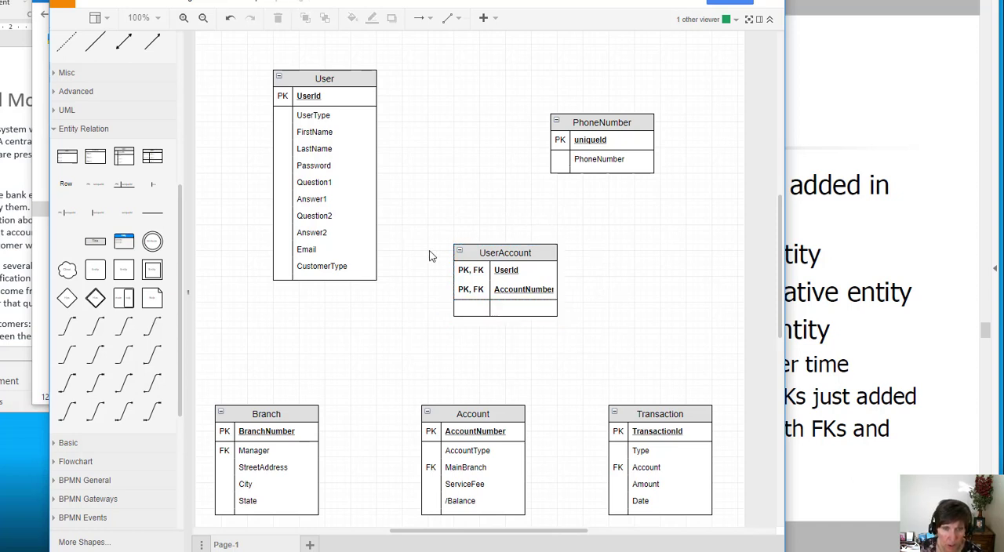
mouse_move(438, 238)
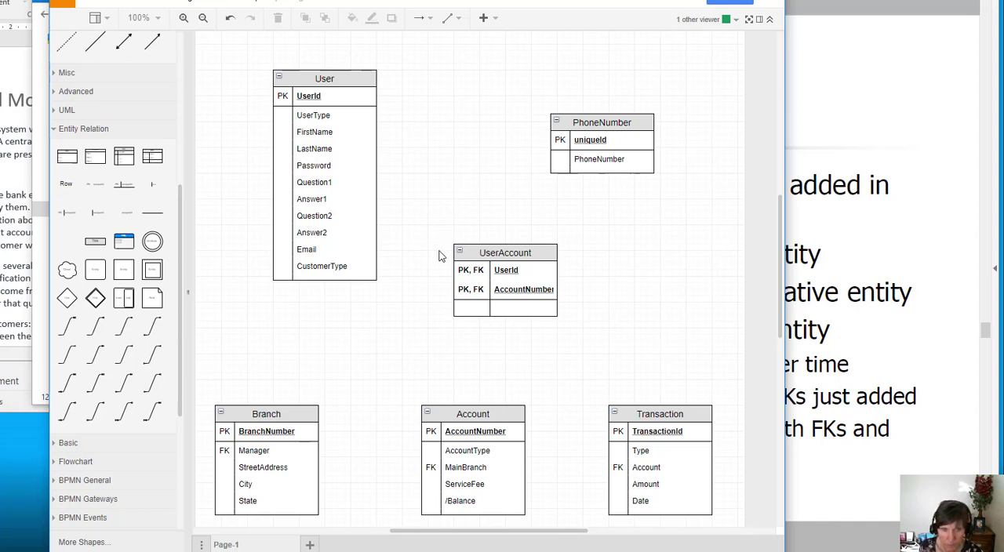
mouse_move(537, 216)
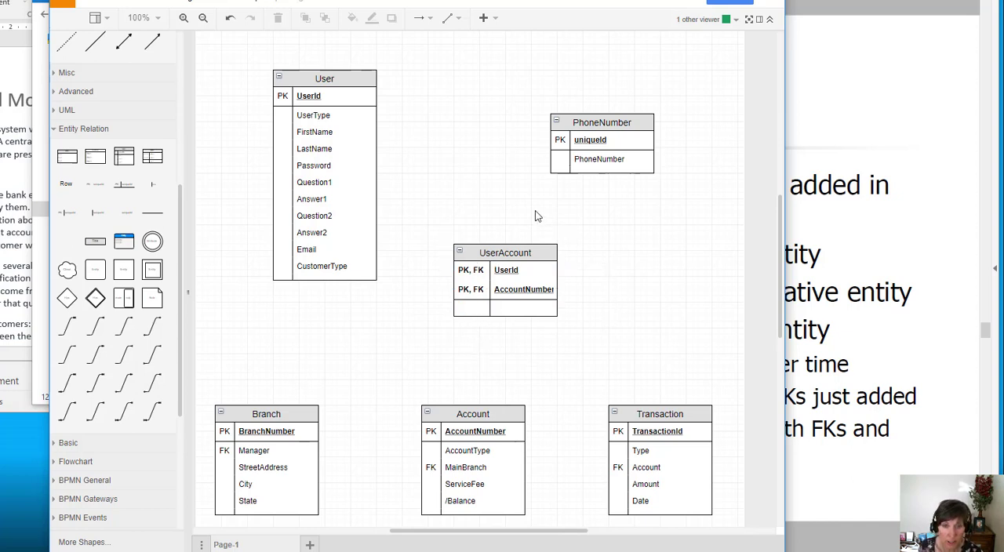